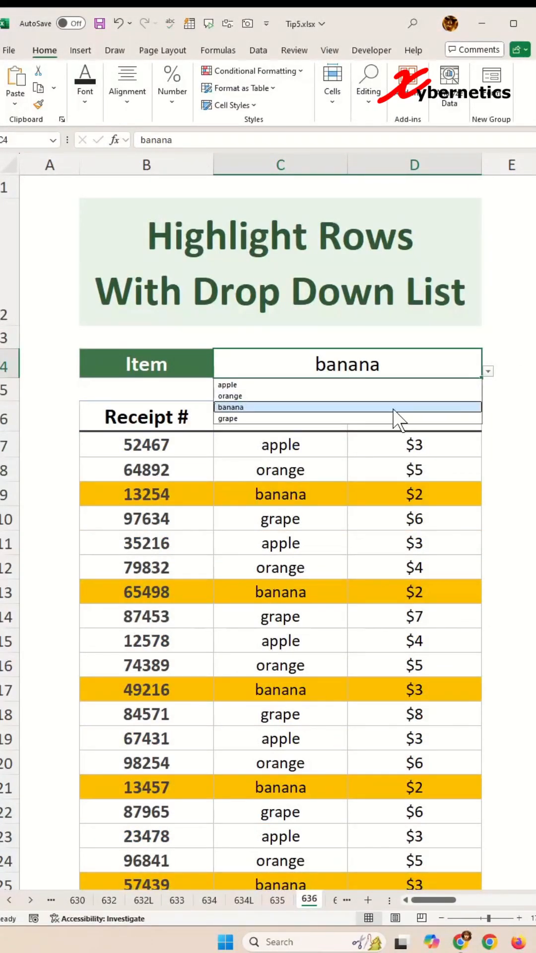
Choose orange in the C4 item drop-down so orange receipt rows highlight.
left_click(230, 396)
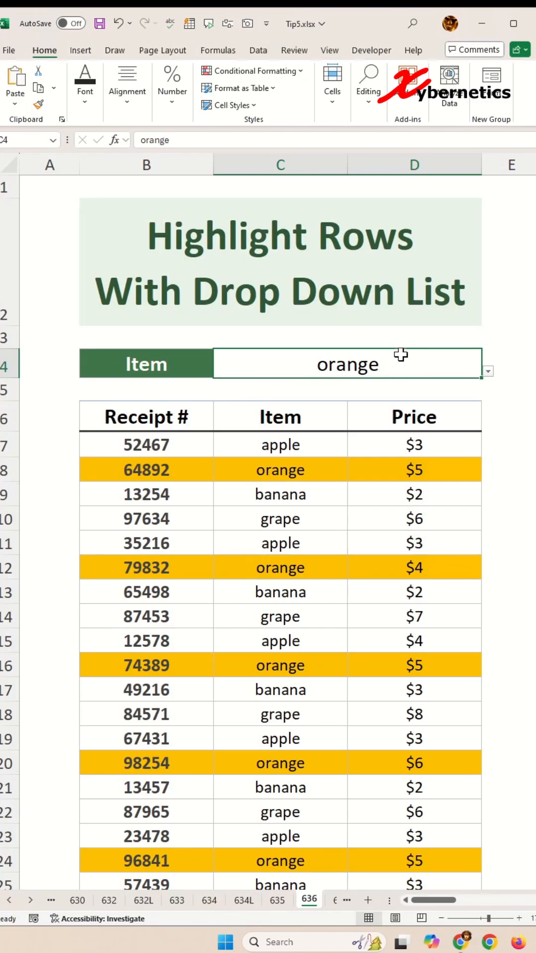
mouse_move(213, 434)
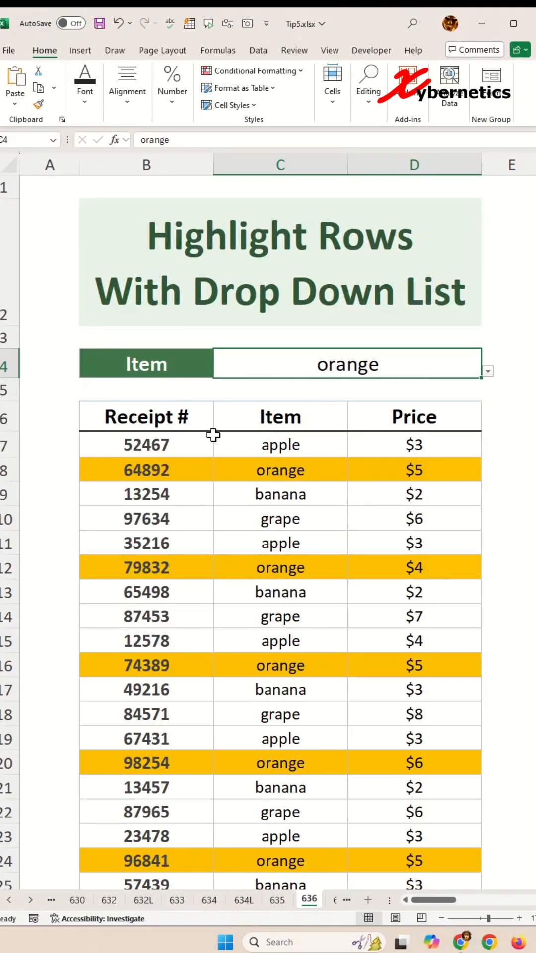
mouse_move(473, 498)
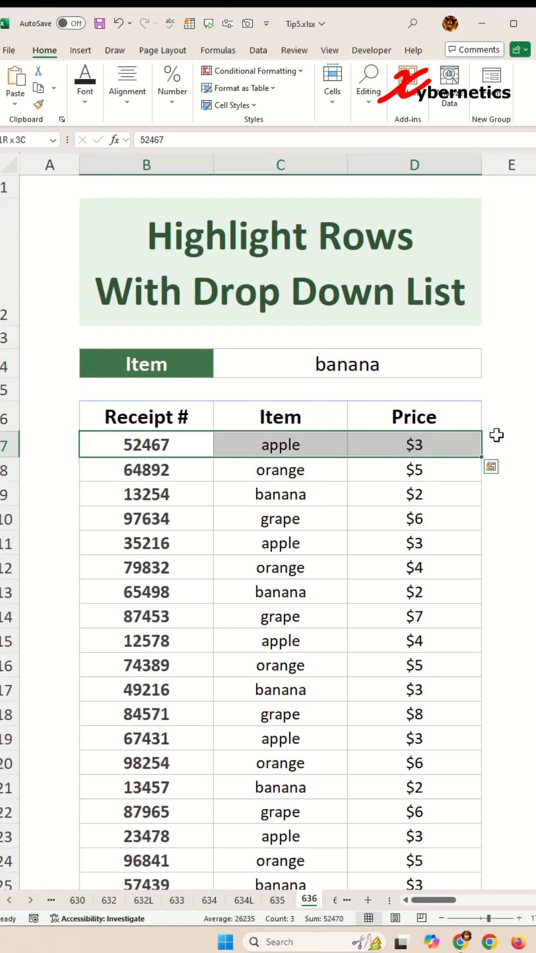
Start a new conditional formatting rule for the receipt table B7:D82.
scroll("down", 3)
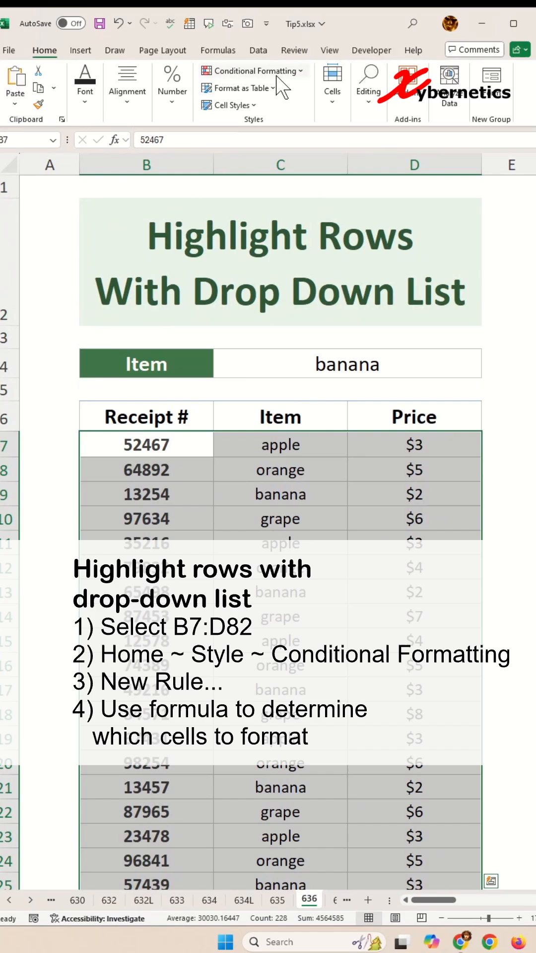
left_click(251, 71)
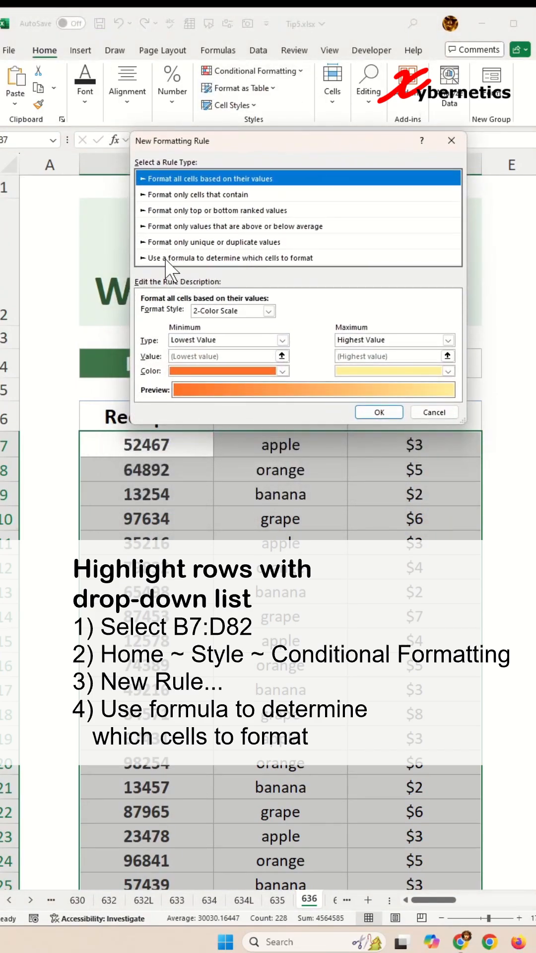
Choose a formula-based rule and begin the formula =$C$4= referencing the chosen item cell.
left_click(237, 257)
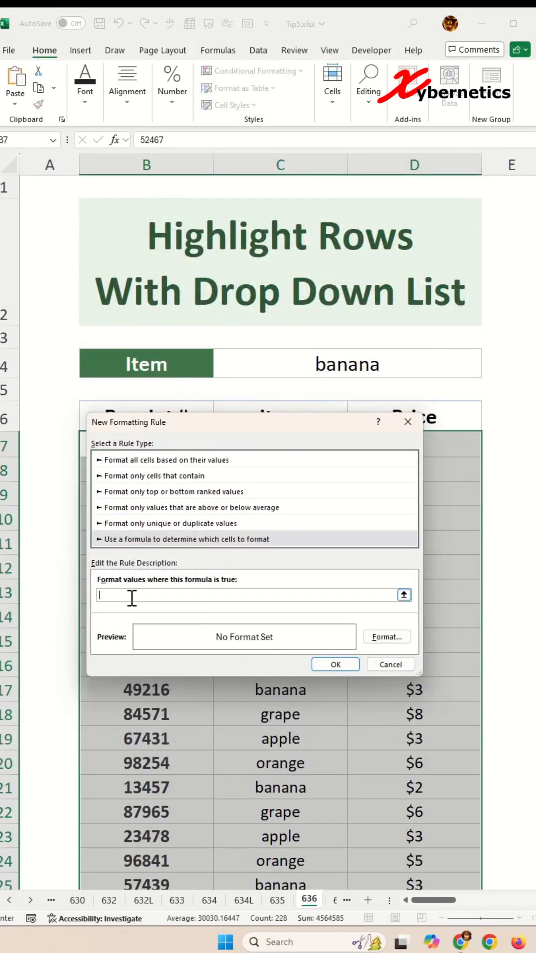
type("=")
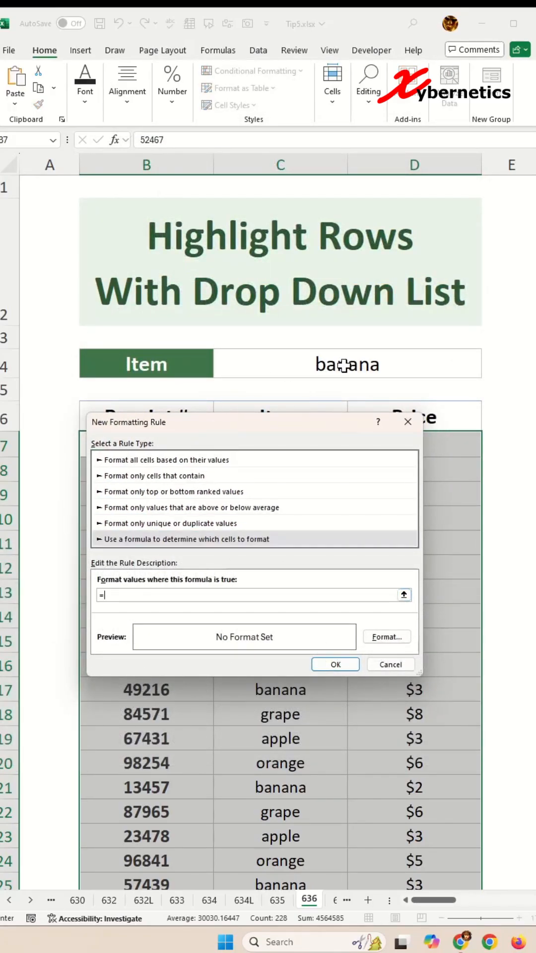
left_click(347, 363)
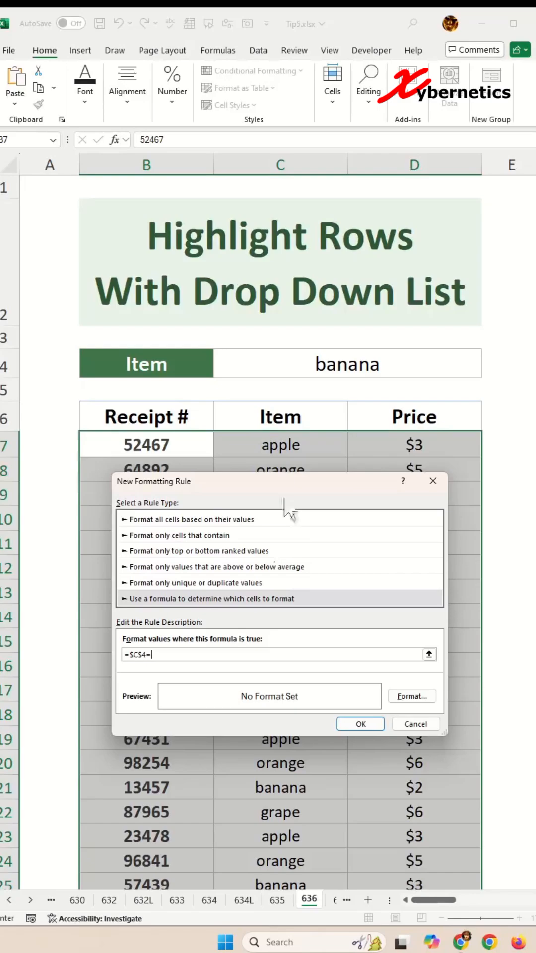
mouse_move(313, 575)
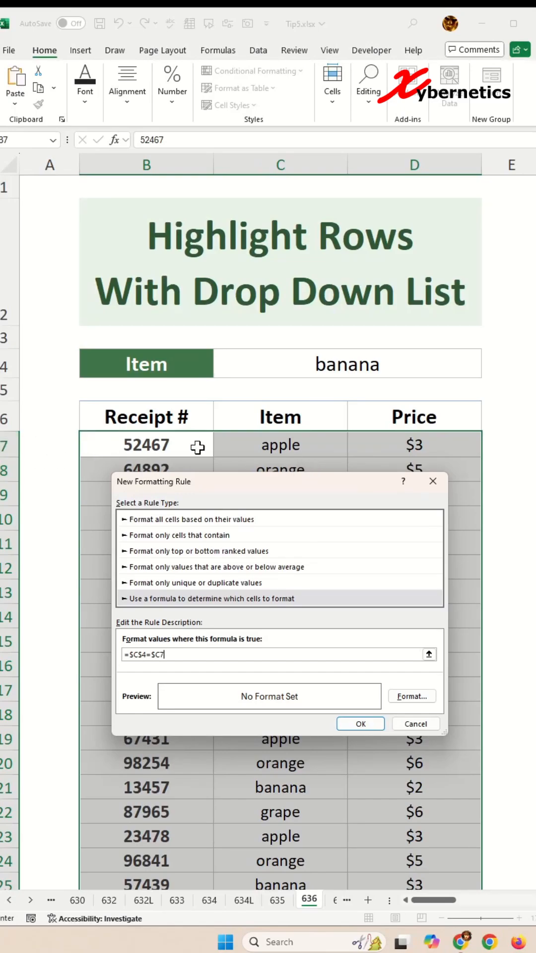
mouse_move(306, 539)
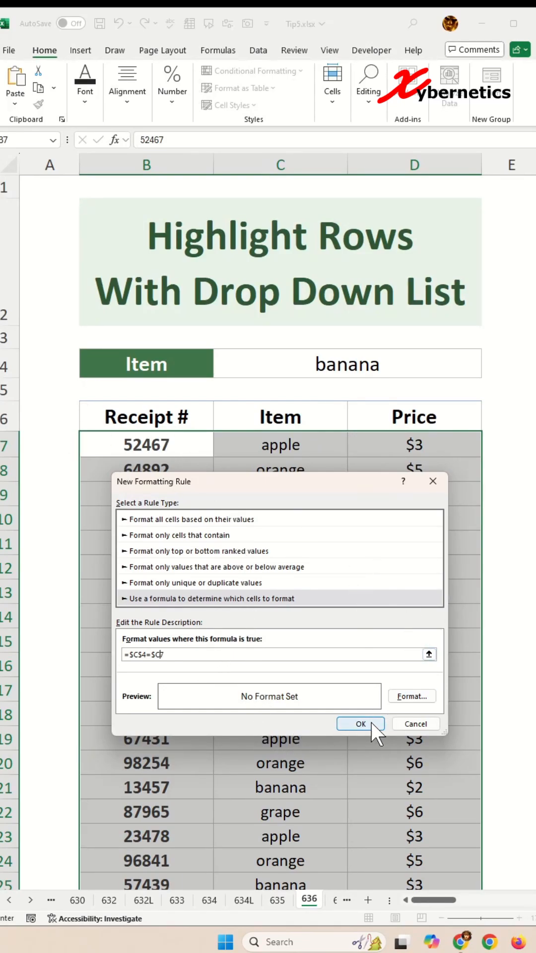
Give the rule an orange fill and apply it to the table.
left_click(411, 695)
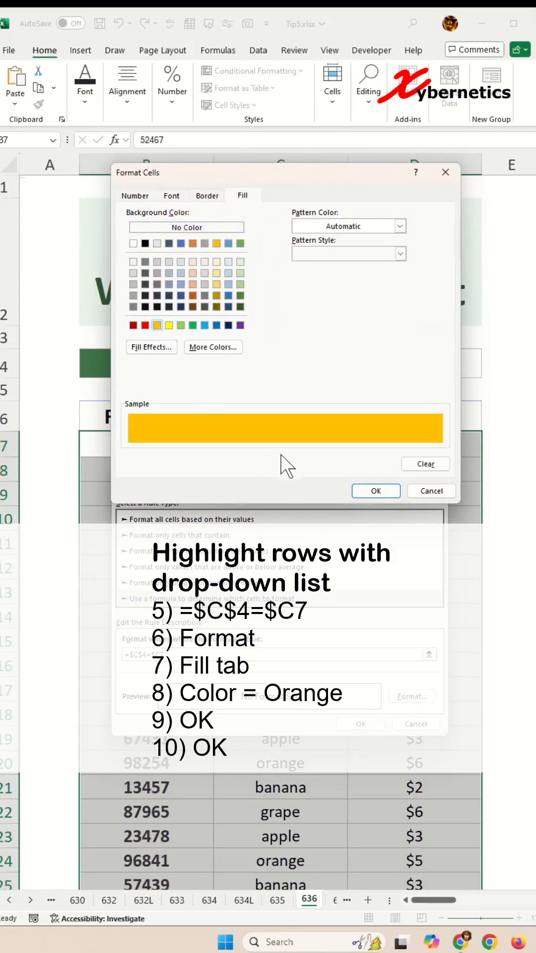
left_click(375, 490)
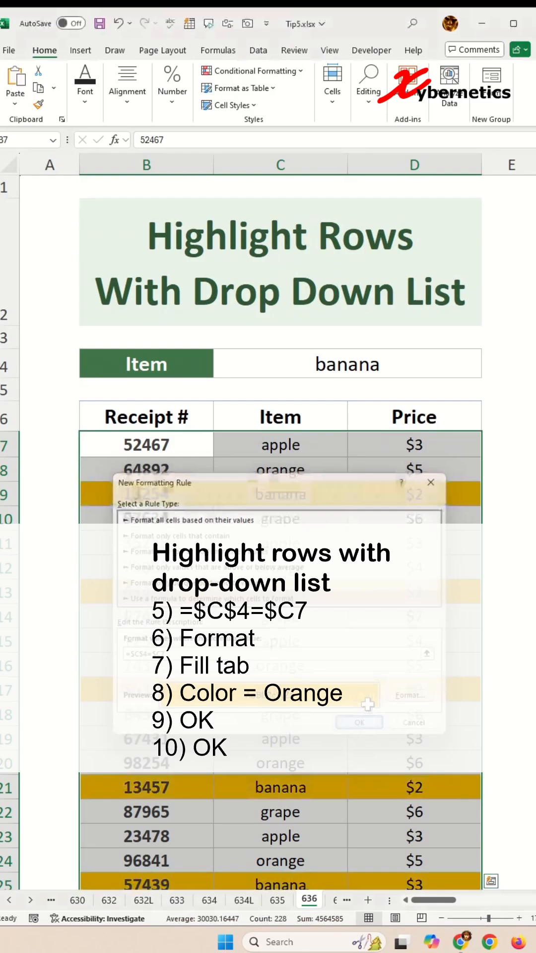